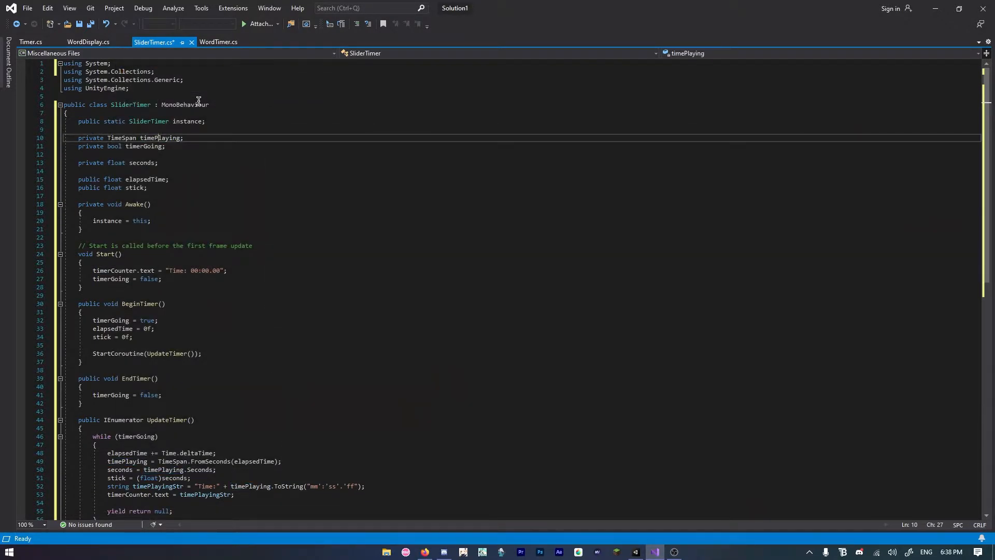
Bring up Timer.cs and move to its UpdateTimer() coroutine
click(30, 41)
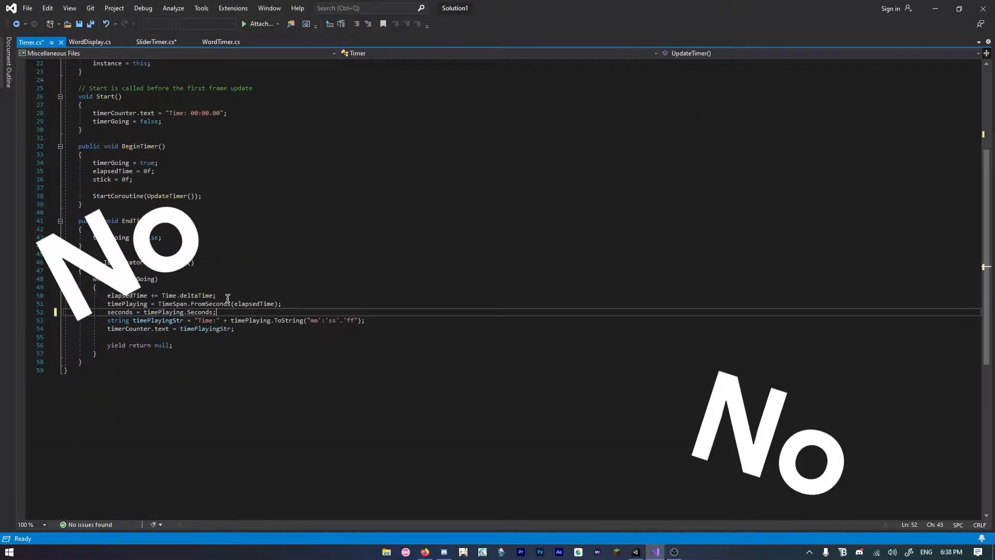
click(220, 41)
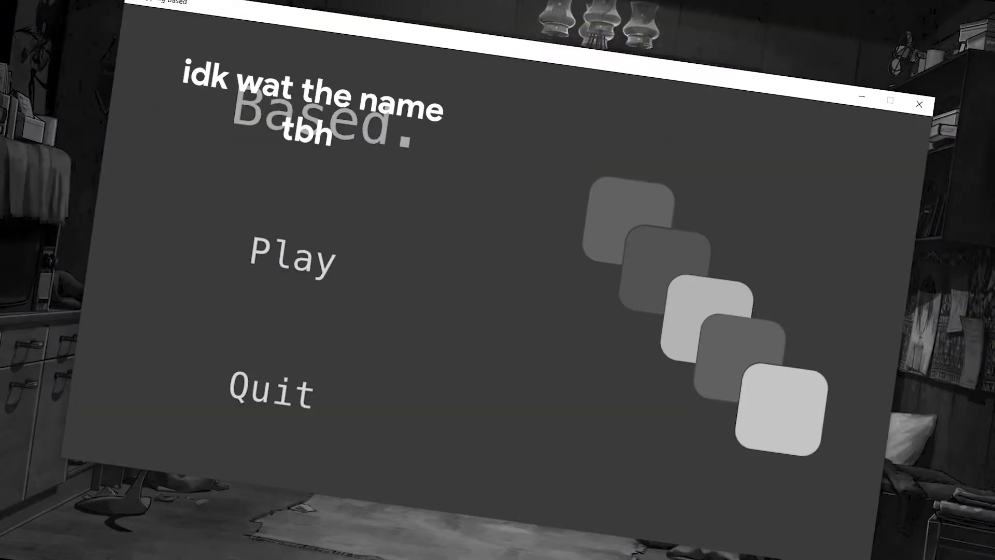
Start a round from the main menu so the timer messages log to the Console
click(290, 258)
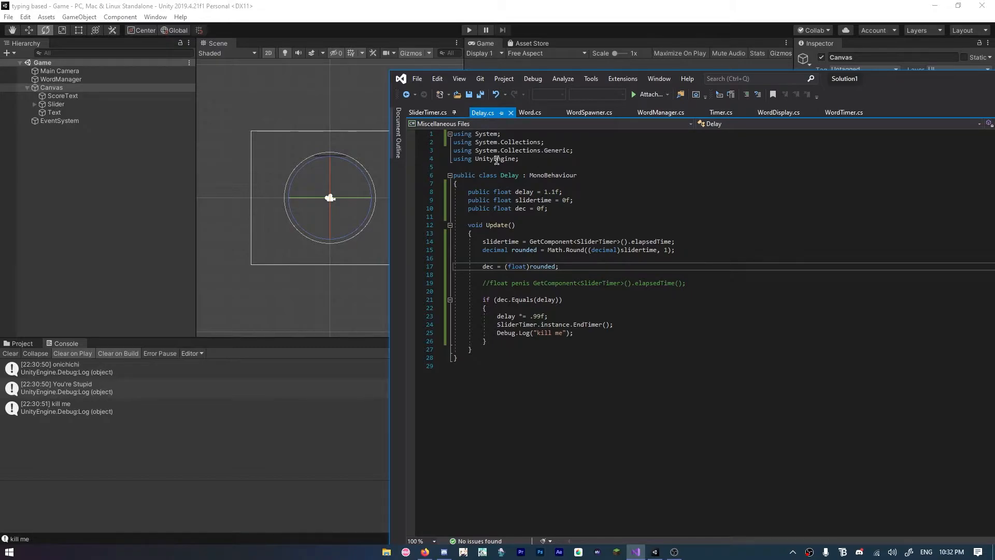
Minimize Visual Studio to return to the Unity Game scene
click(952, 551)
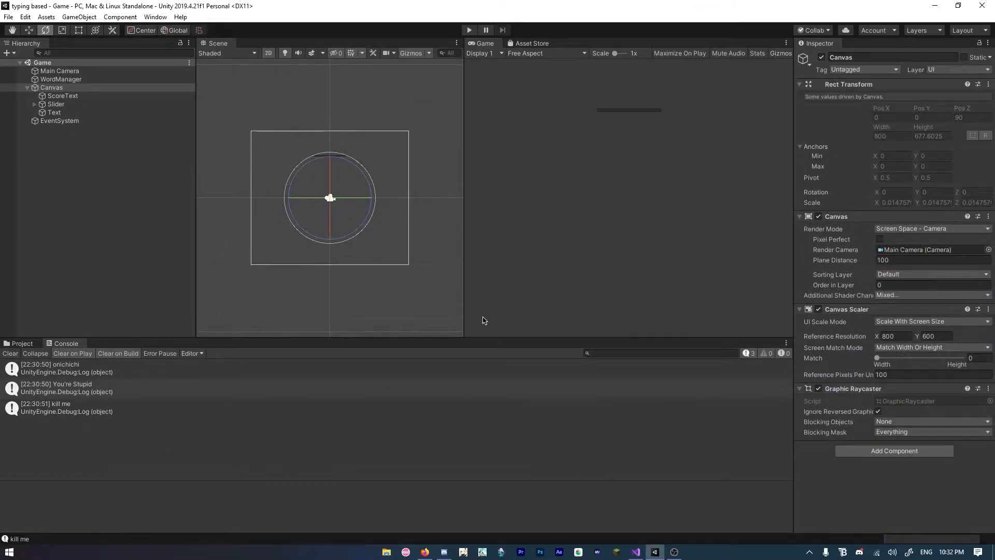
click(634, 551)
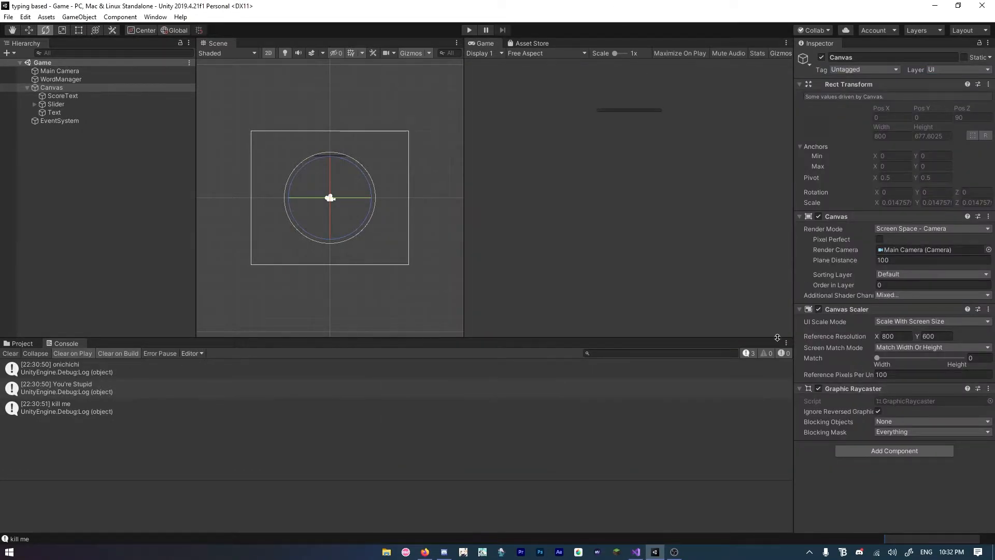
Select WordManager and replace its Delay component value 1.1 with 4.95
click(60, 79)
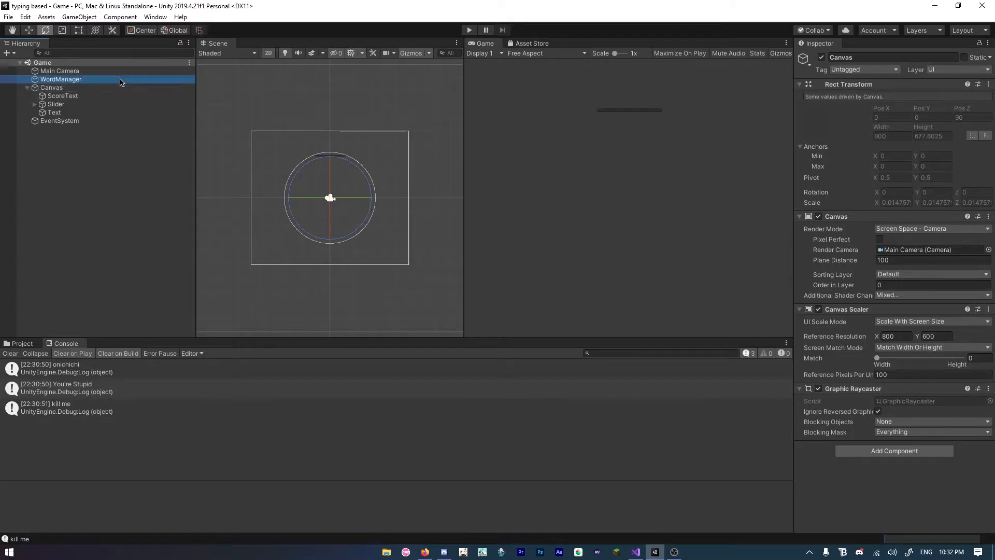
click(61, 79)
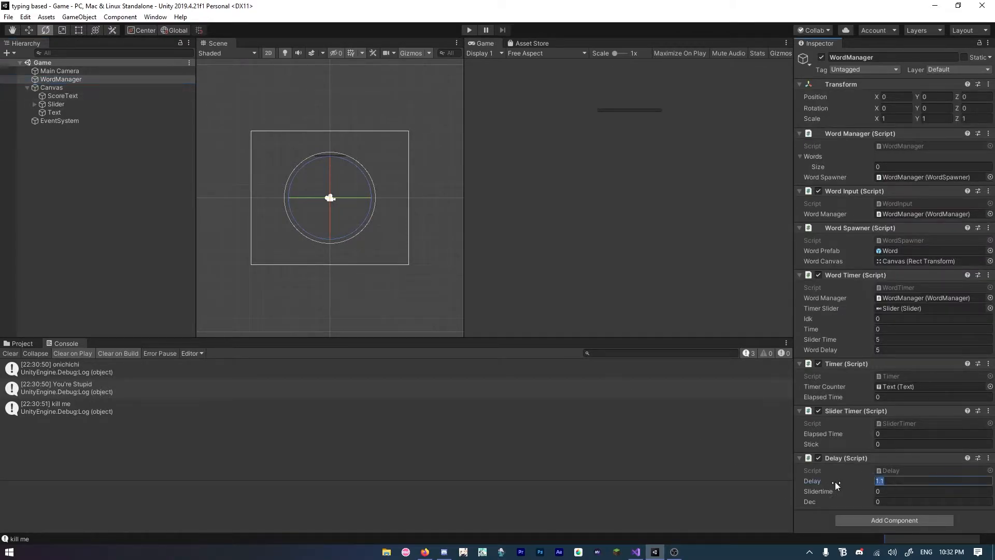
key(Backspace)
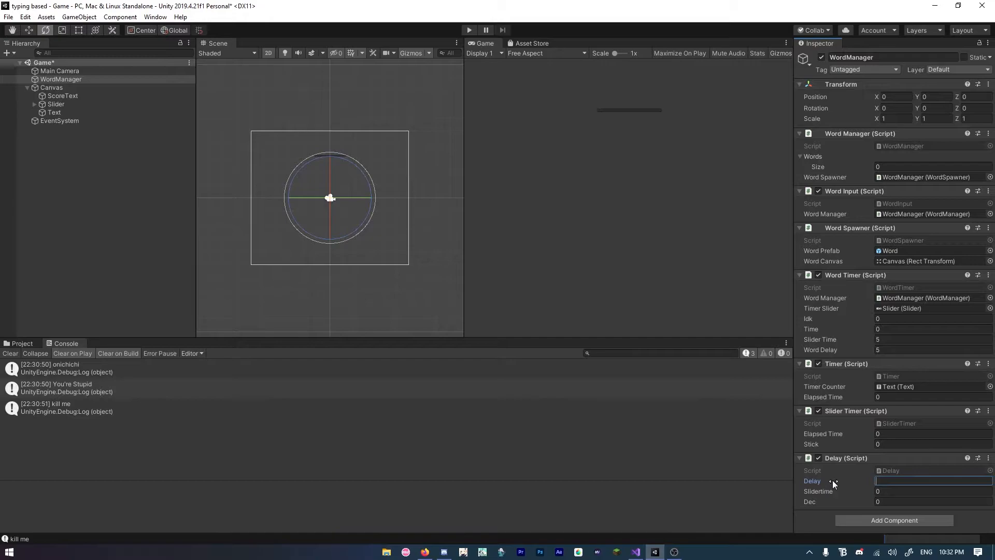
text(4.95f;)
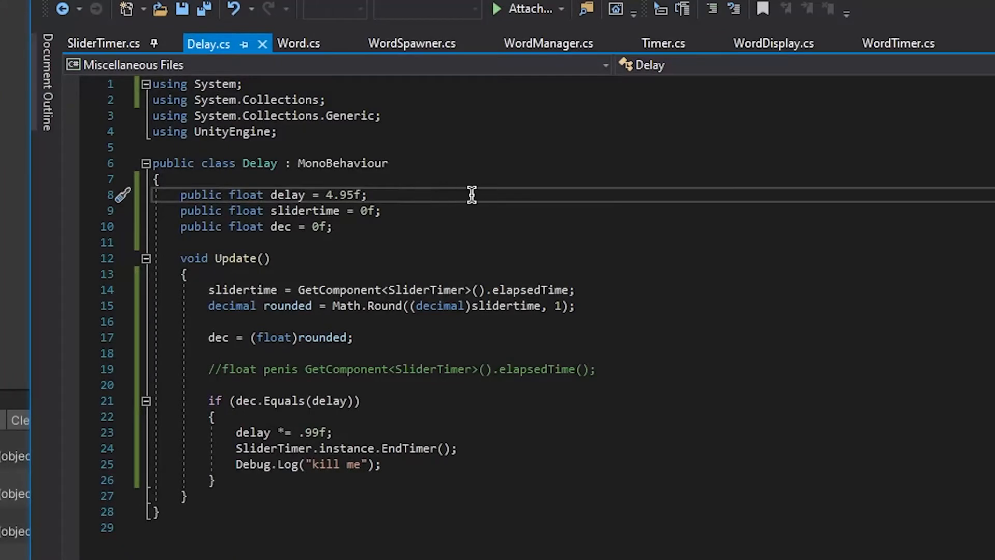
Edit 'delay = 4.95f' in Delay.cs to 4.75f
key(Backspace)
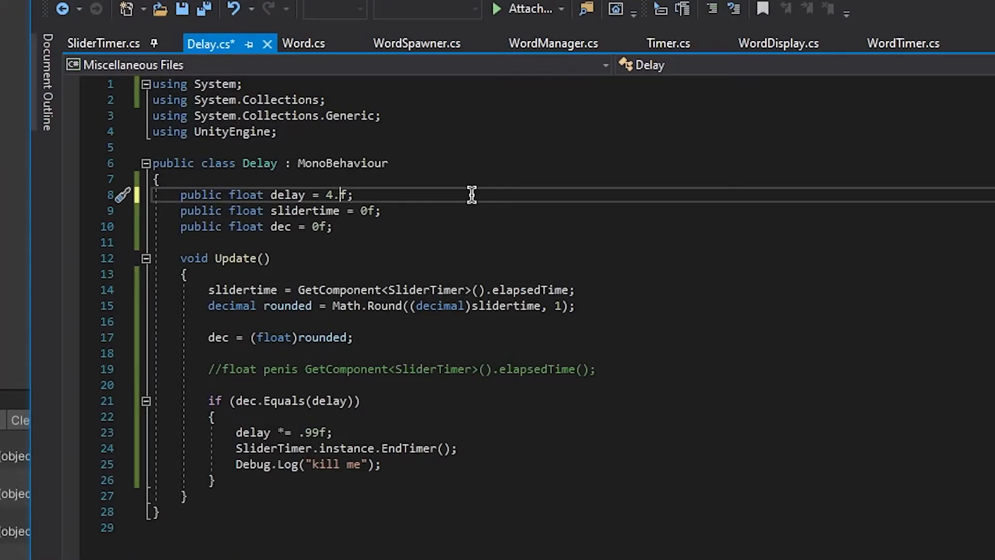
text(75)
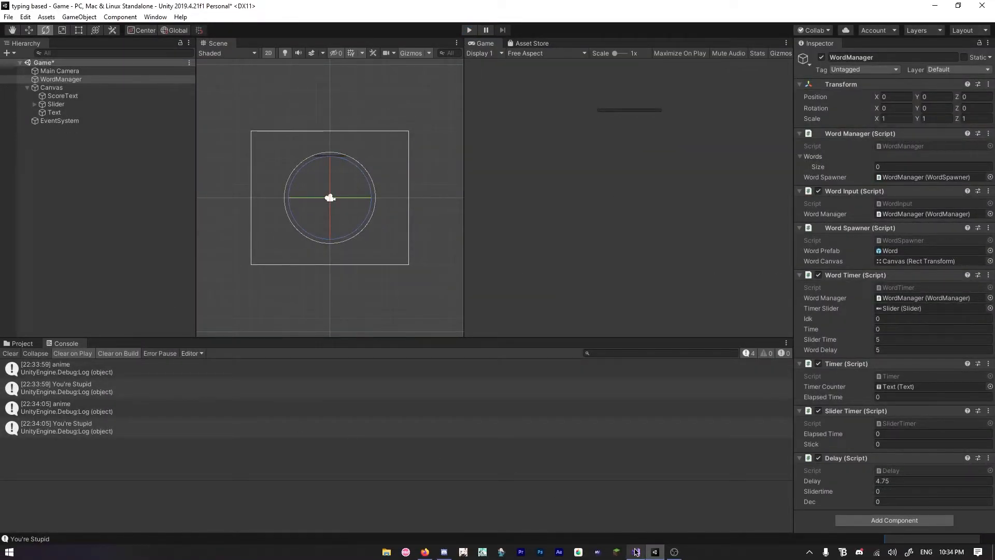
Enter 4.9 in the WordManager Delay field and confirm it
click(634, 550)
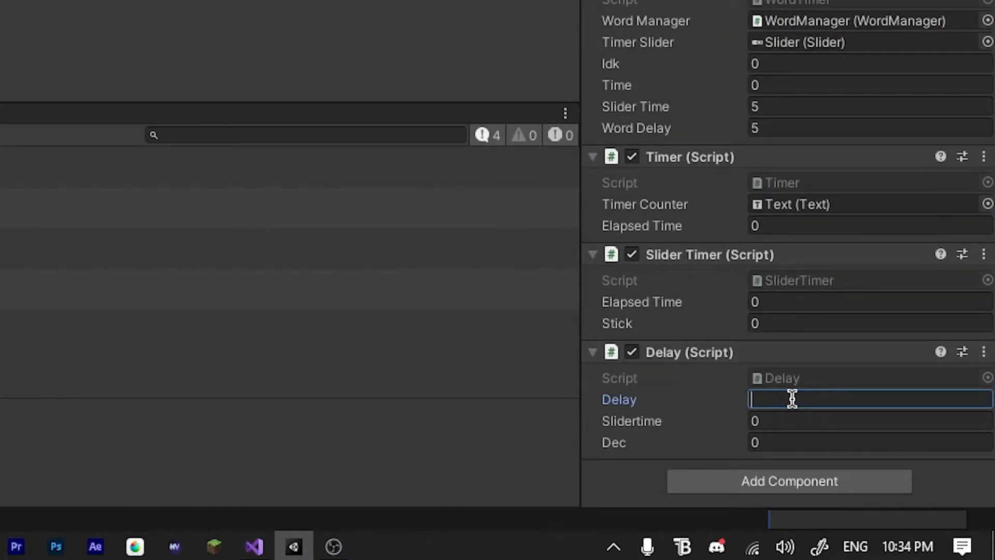
text(4)
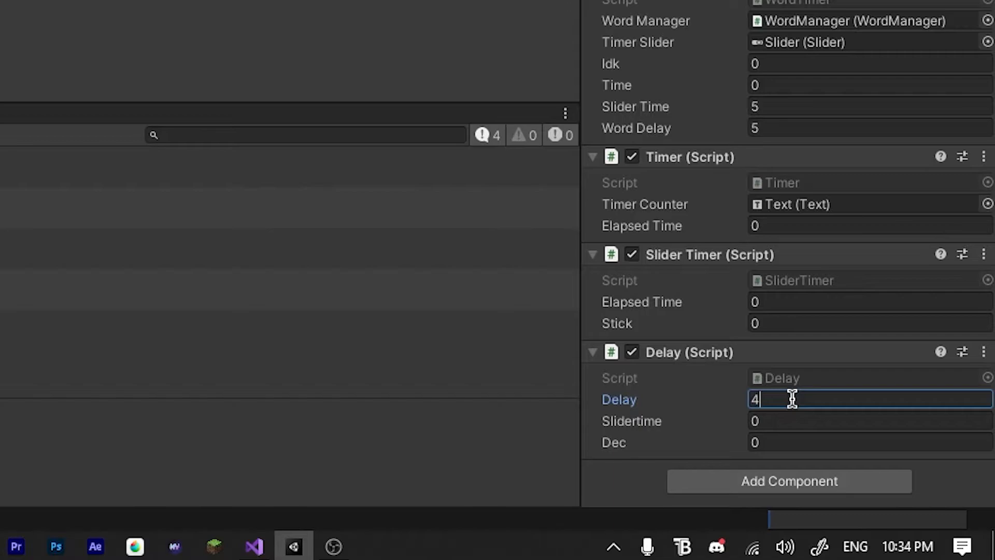
text(.)
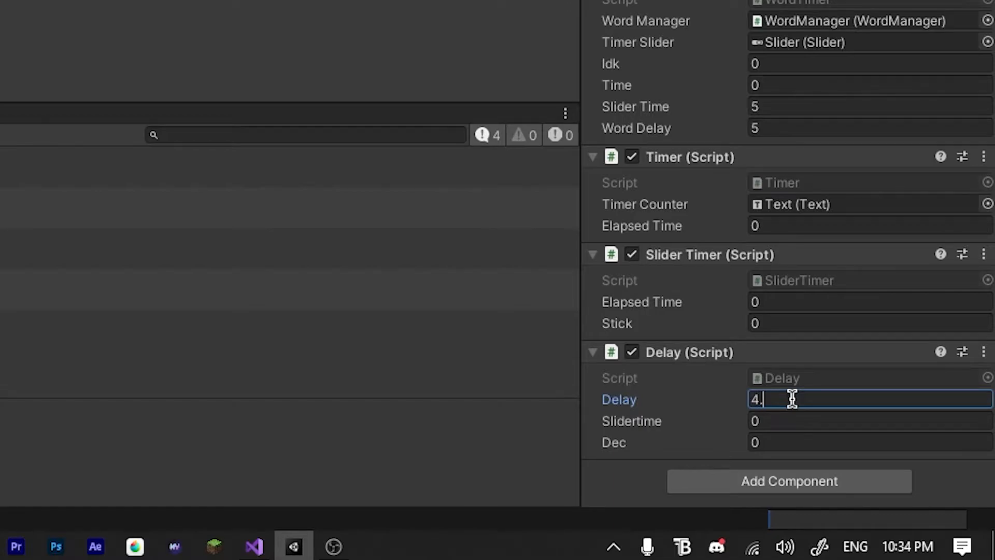
click(468, 30)
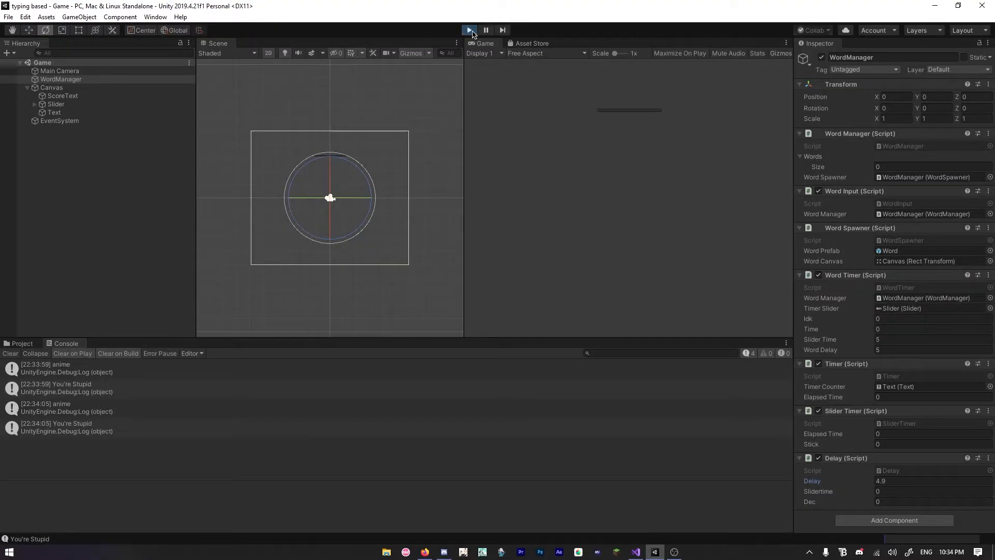
Play a test round with the 4.9 delay, then stop play mode
click(469, 30)
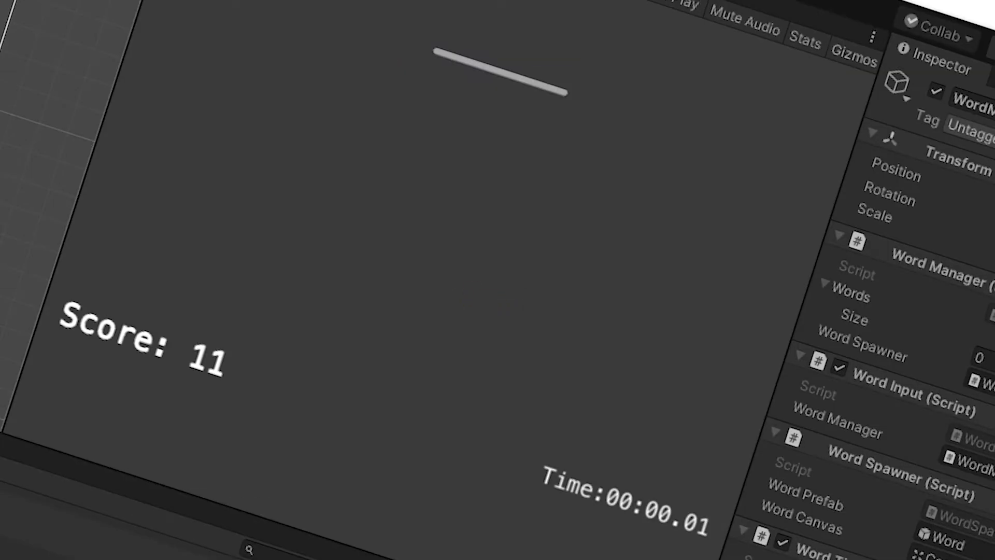
click(469, 30)
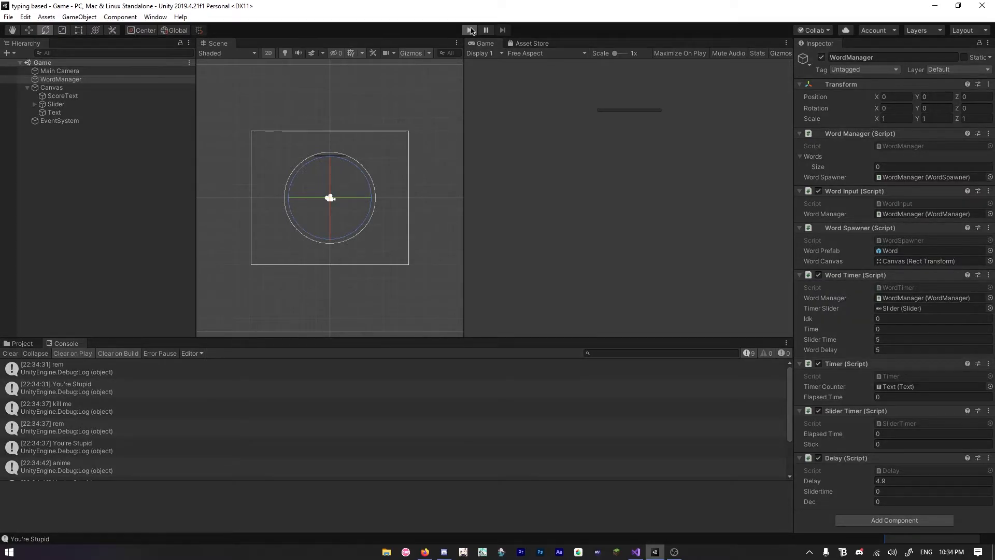
click(468, 30)
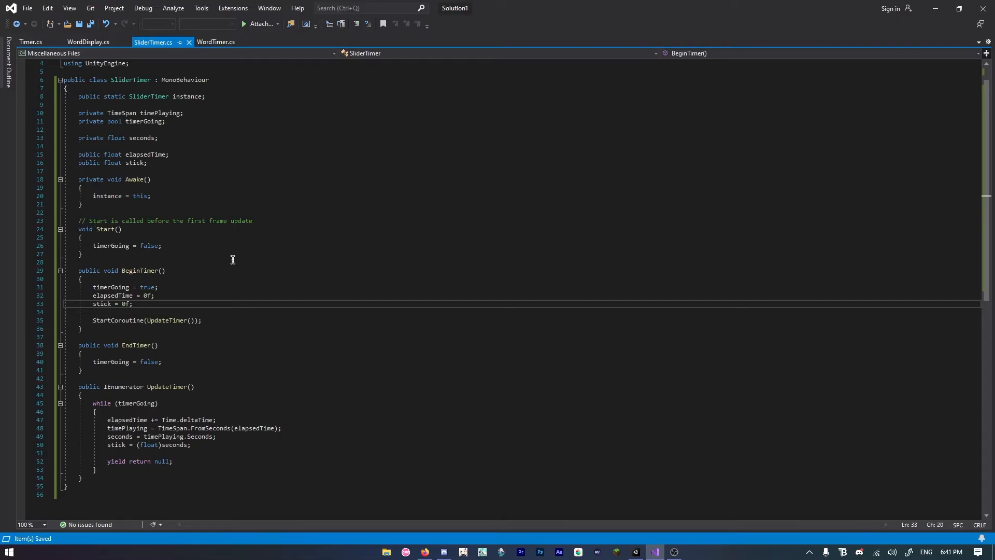
Declare 'public SliderTimer silde;' in WordTimer.cs, checking SliderTimer.cs for the reference
click(217, 41)
text(public Slid)
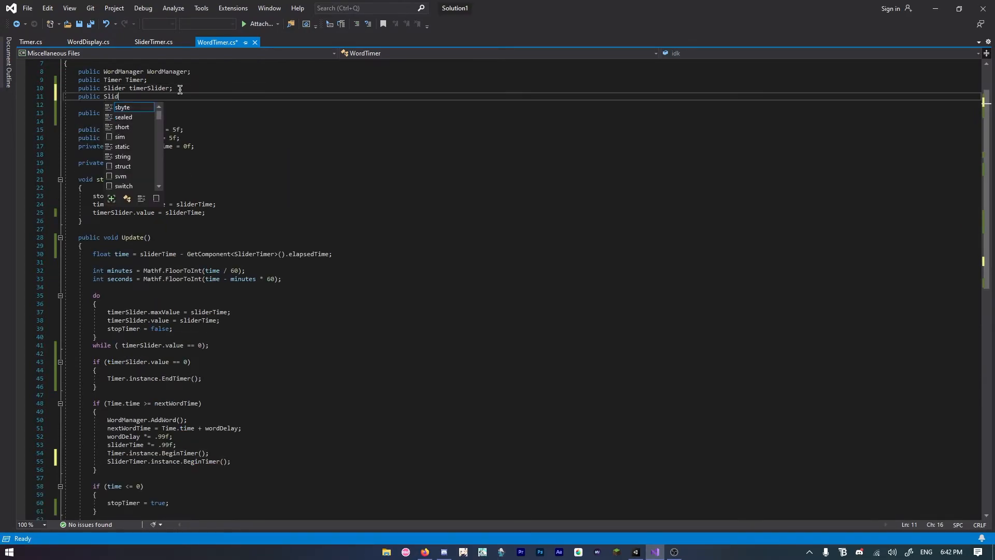
text(erTimer s)
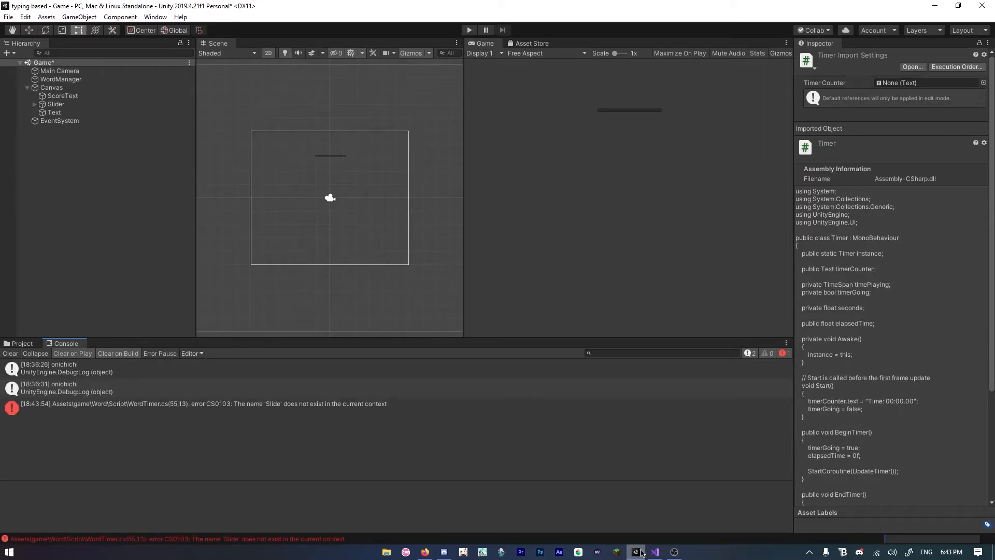
click(655, 551)
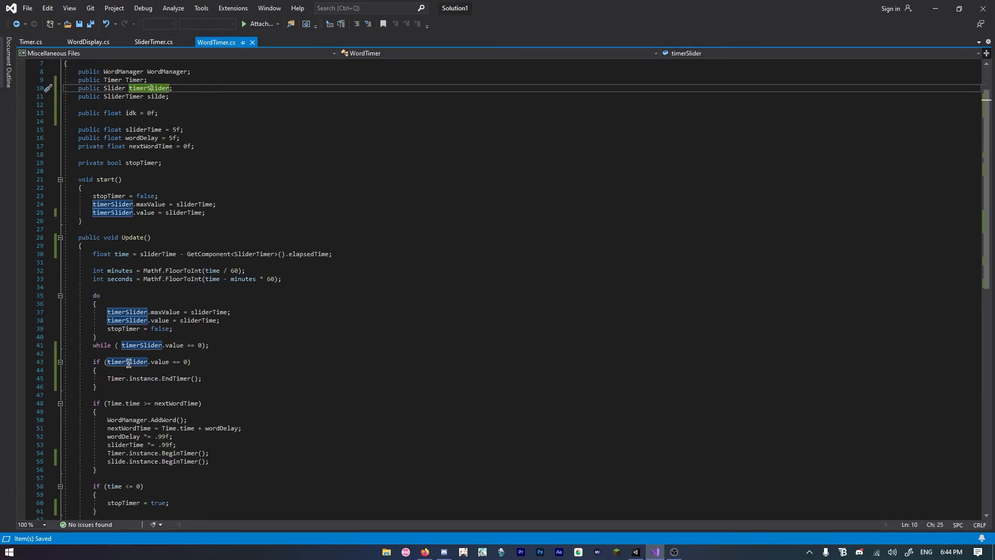
click(153, 42)
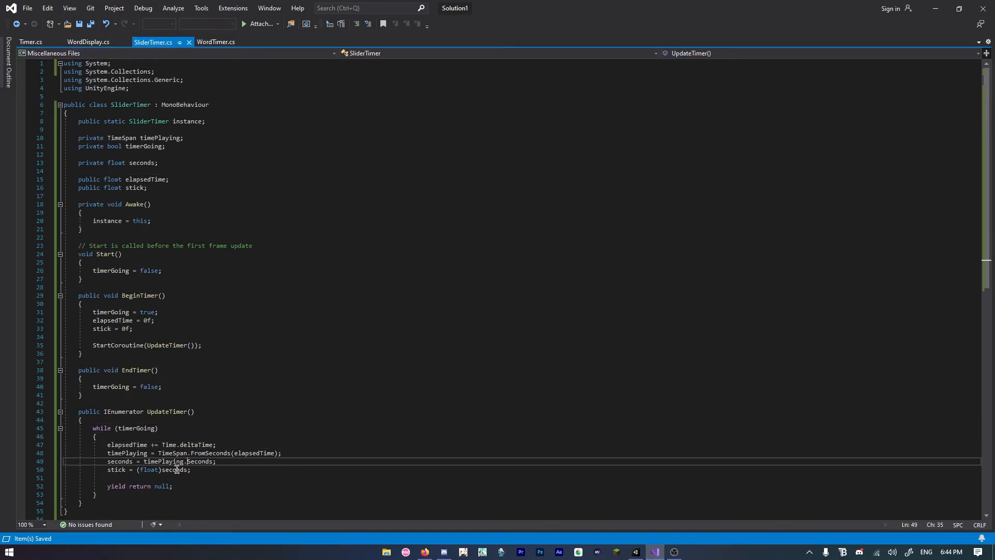
click(216, 41)
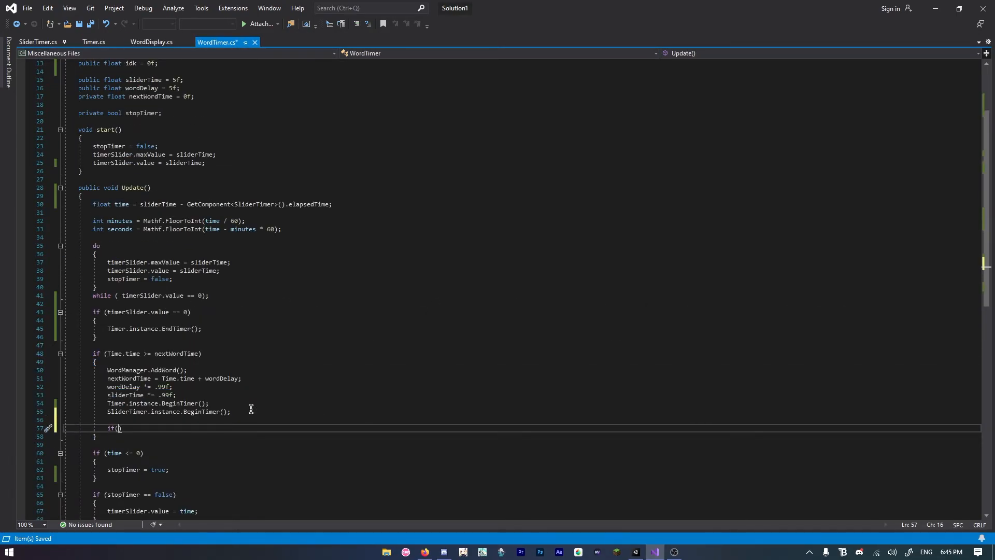
Write the timerSlider.value == checks, then inspect line 30's NullReference against SliderTimer's elapsedTime
text(timerSlider.value ==)
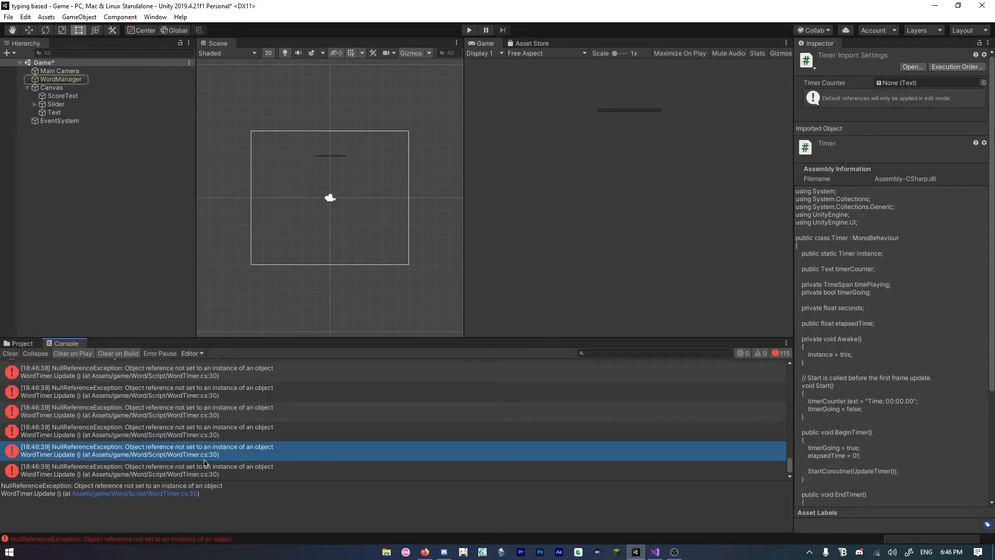
click(655, 551)
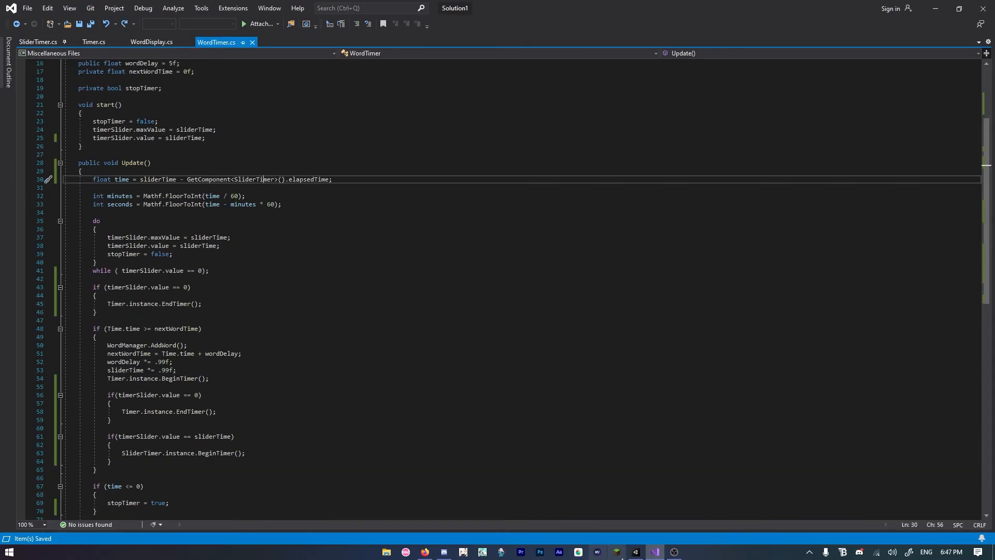
click(38, 42)
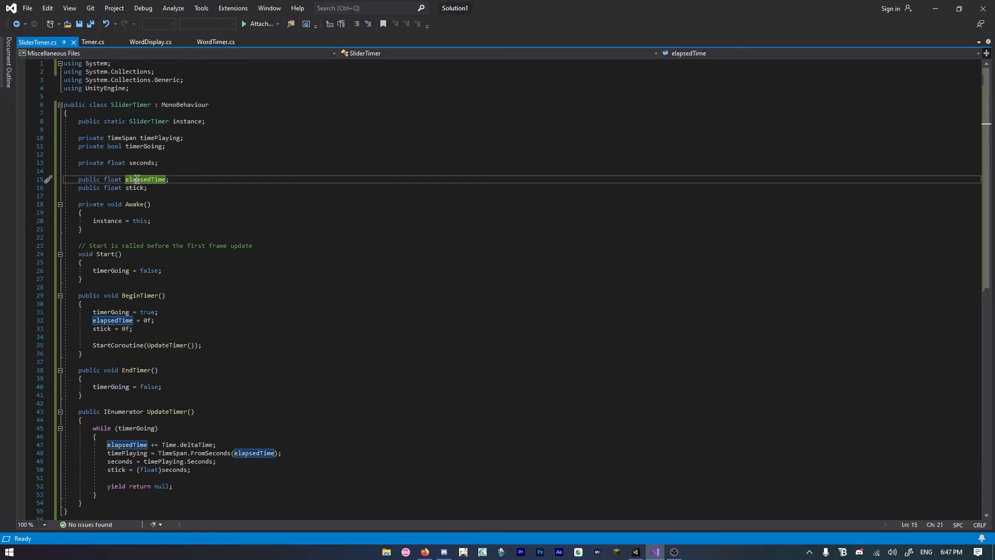